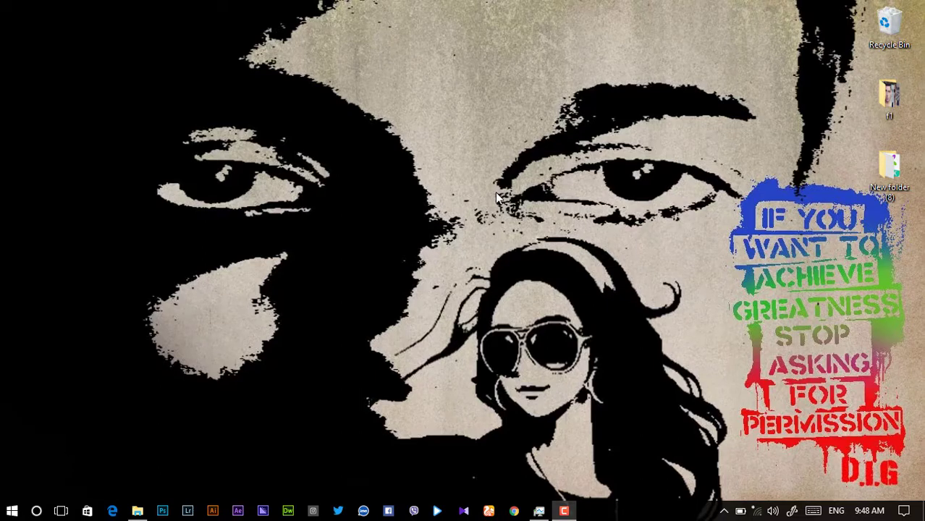
# Refresh the desktop, then reach Region & language via Start and Settings.
pyautogui.rightClick(500, 200)
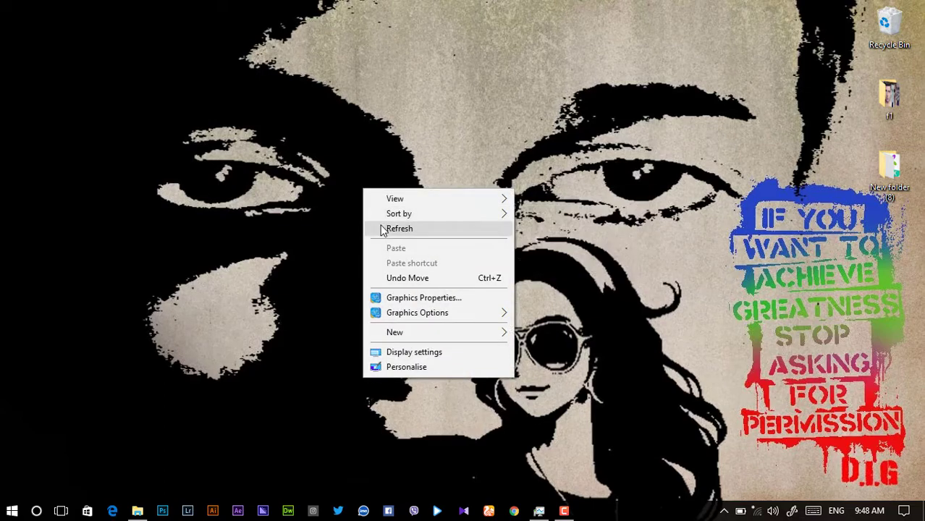
pyautogui.click(399, 229)
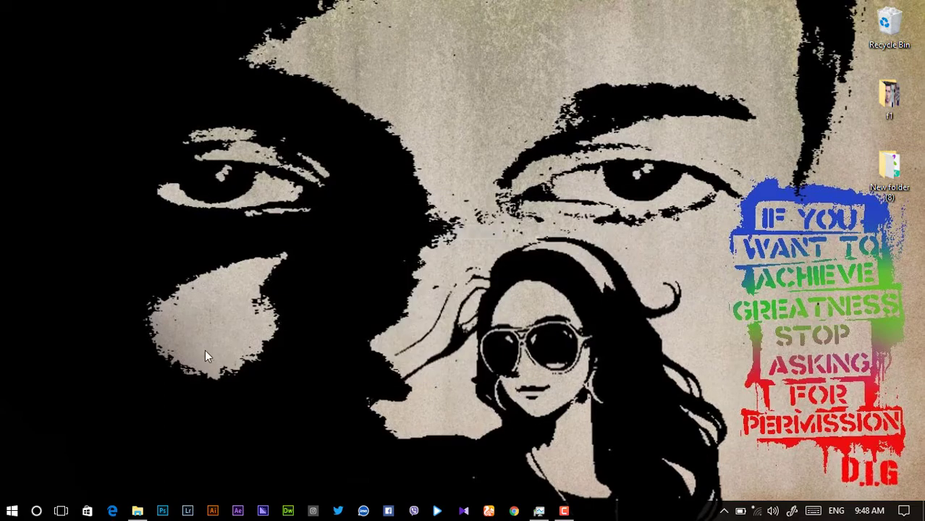
pyautogui.click(12, 511)
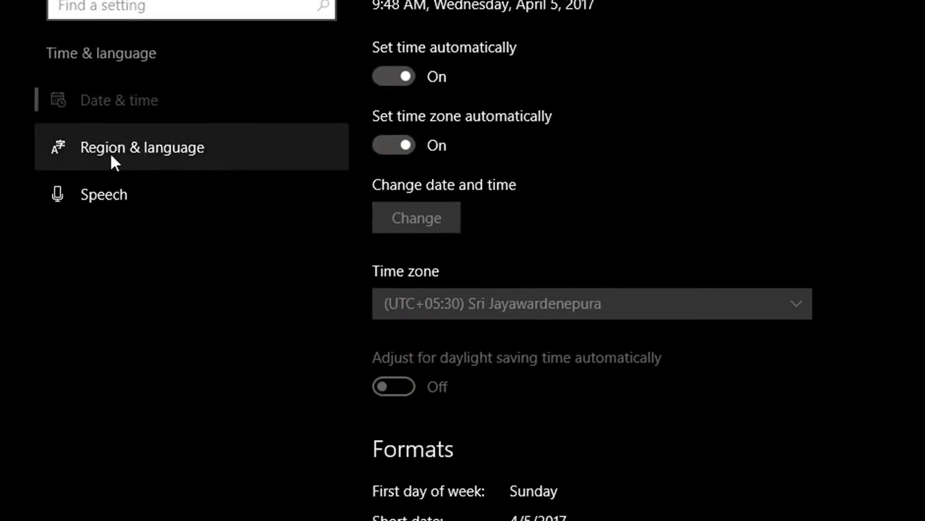
pyautogui.click(142, 147)
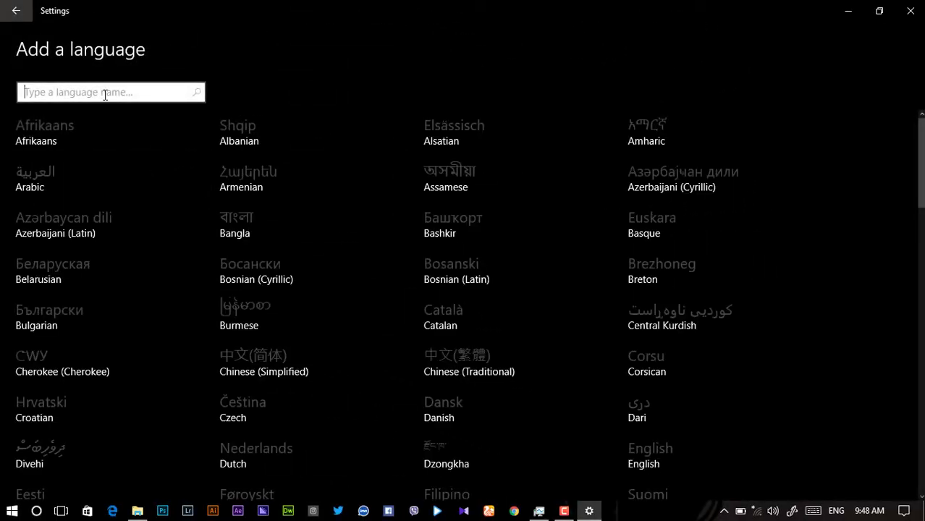
# Search 'sin' to find Sinhala and add it with its language pack.
pyautogui.write('s')
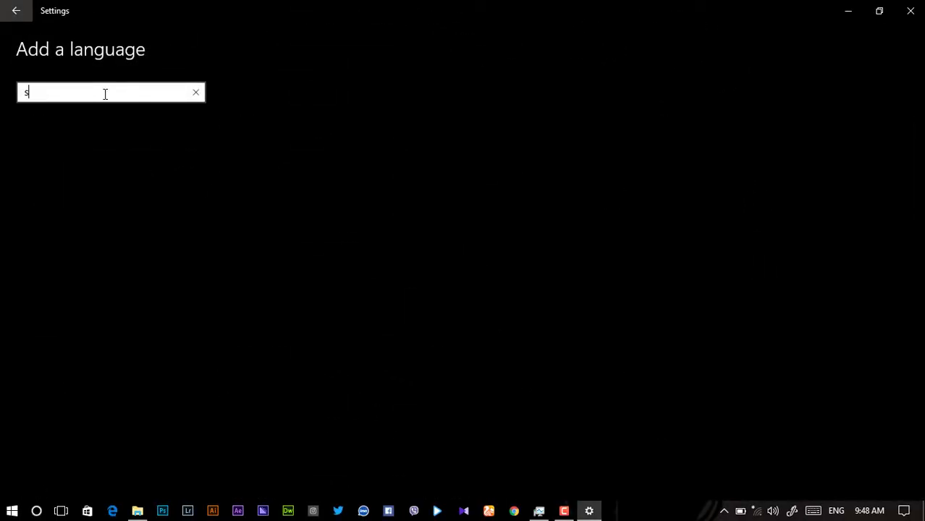
pyautogui.write('in')
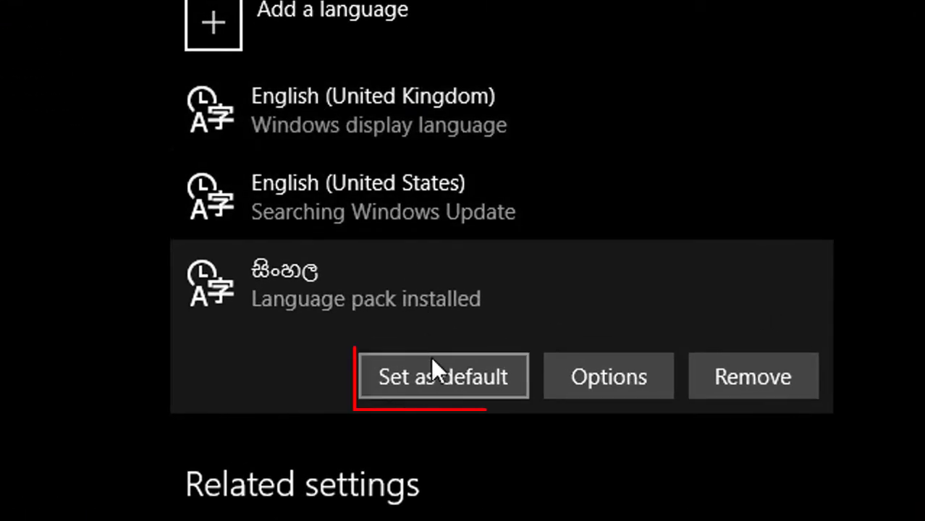
# Set Sinhala as the default Windows display language.
pyautogui.click(443, 377)
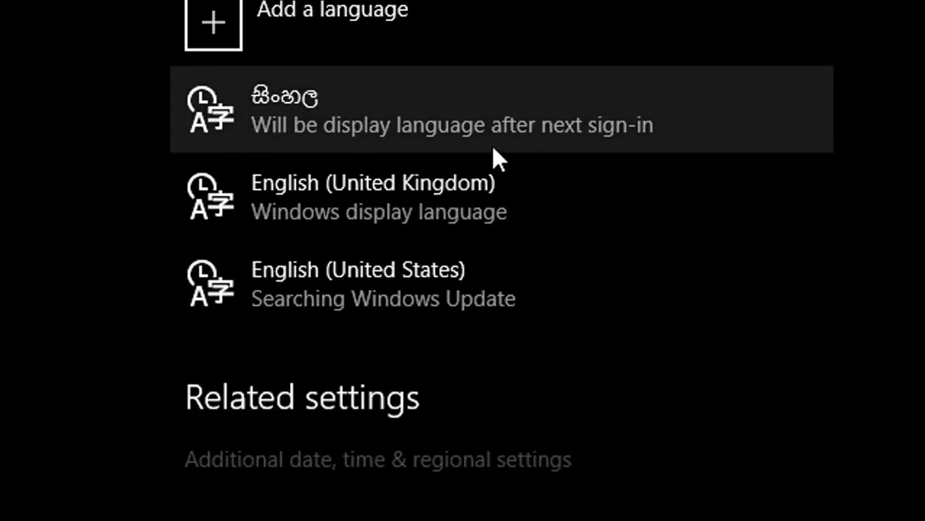
pyautogui.moveTo(292, 119)
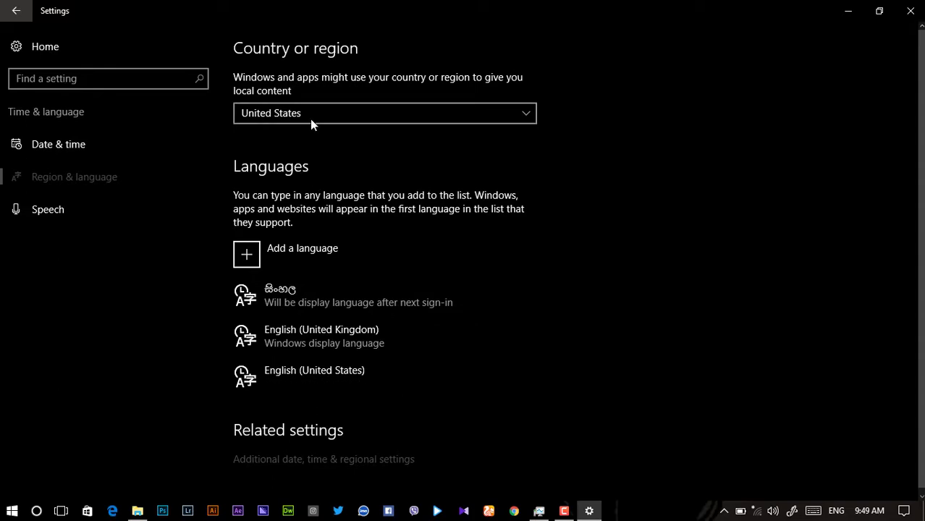
# Choose Sri Lanka as the country or region.
pyautogui.click(385, 112)
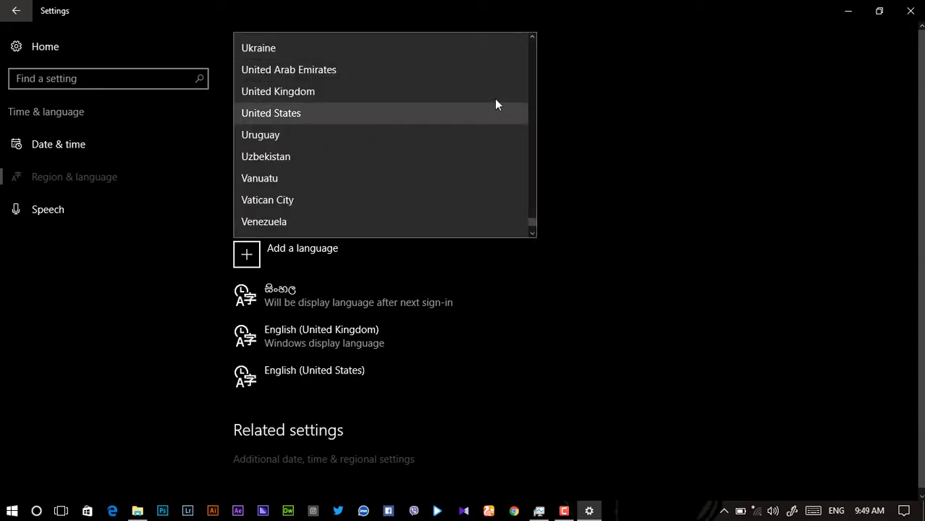
pyautogui.scroll(-3)
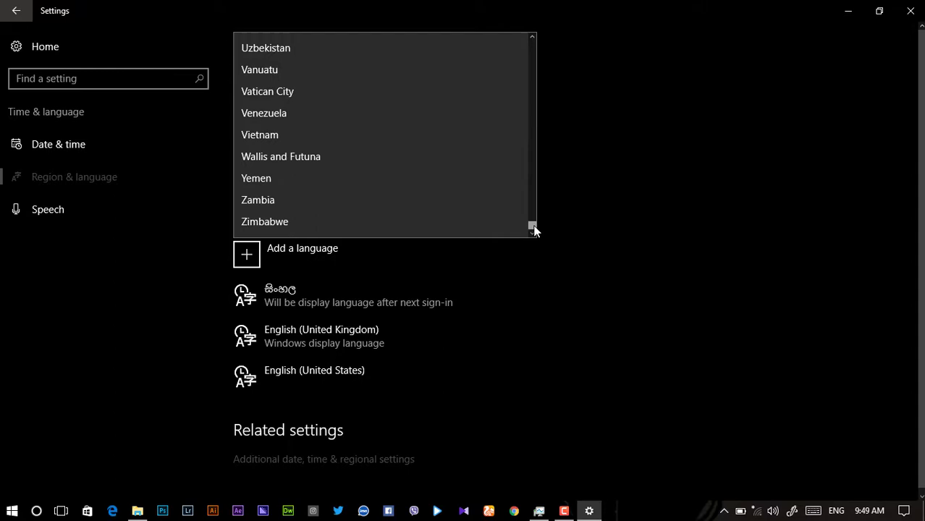
pyautogui.scroll(3)
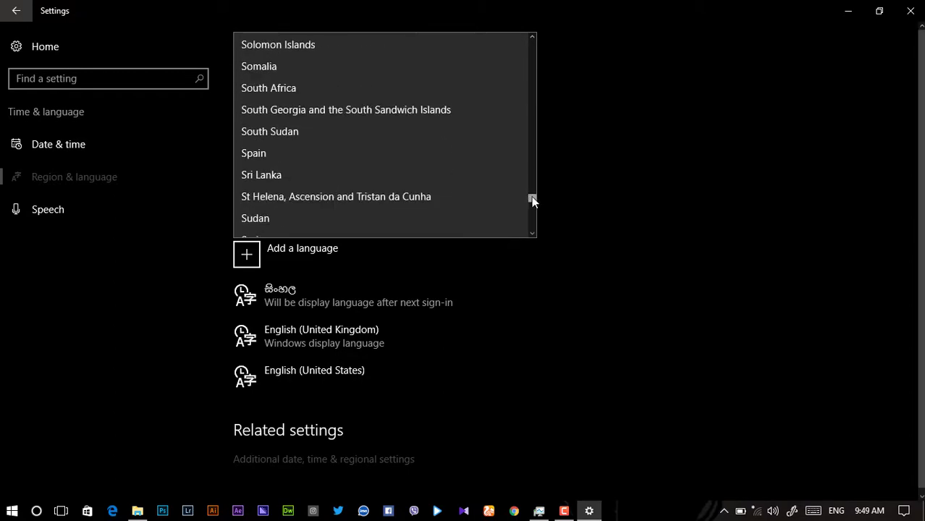
pyautogui.click(262, 173)
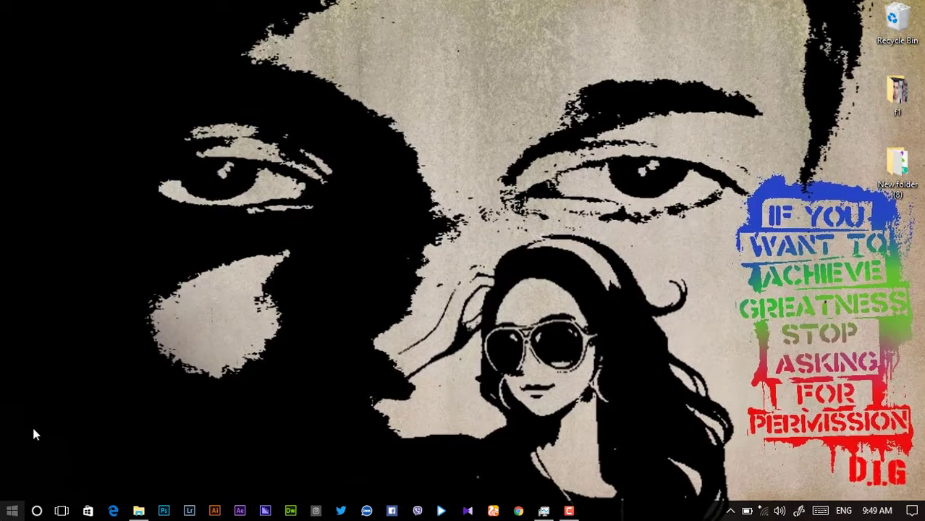
# Sign out from the Start menu so Sinhala takes effect.
pyautogui.click(11, 509)
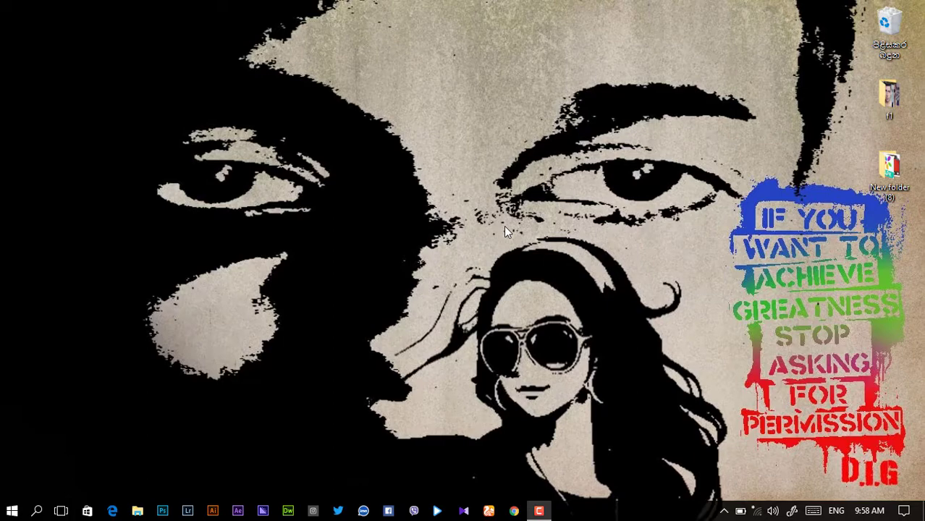
pyautogui.moveTo(382, 199)
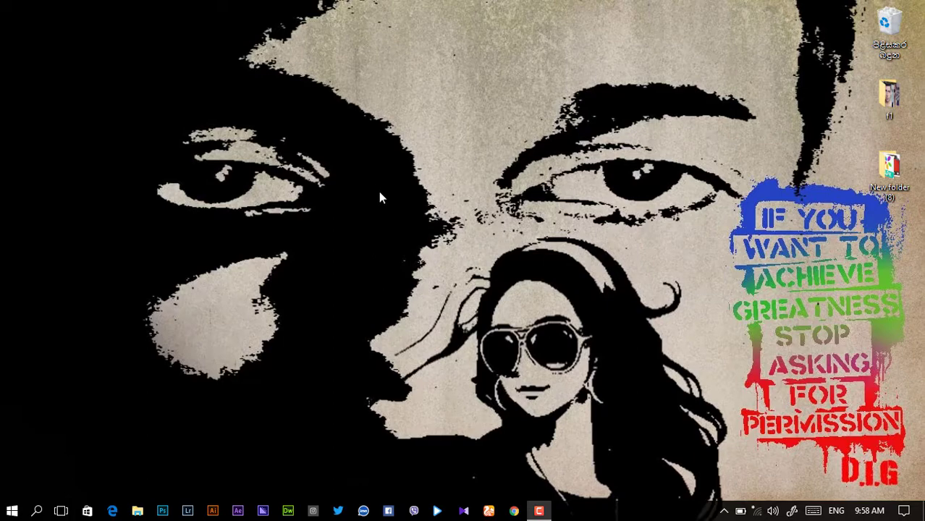
pyautogui.rightClick(382, 197)
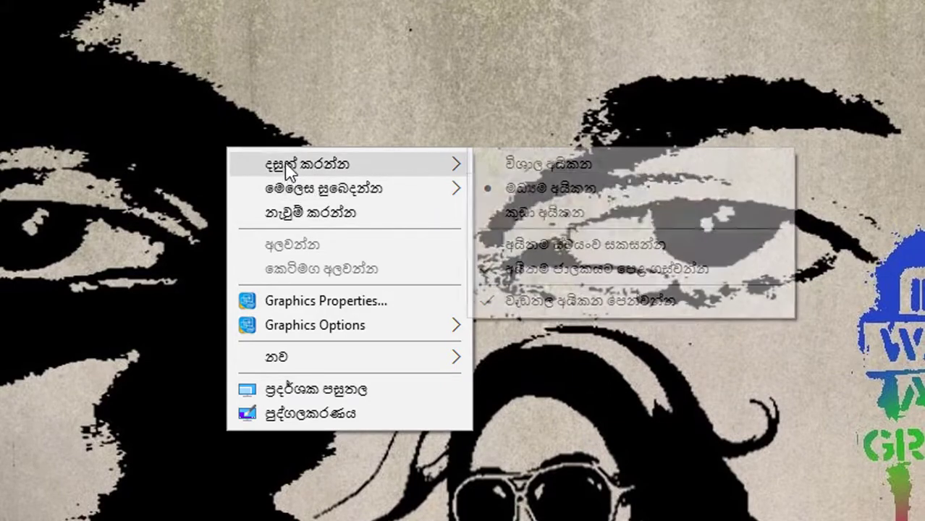
pyautogui.moveTo(291, 269)
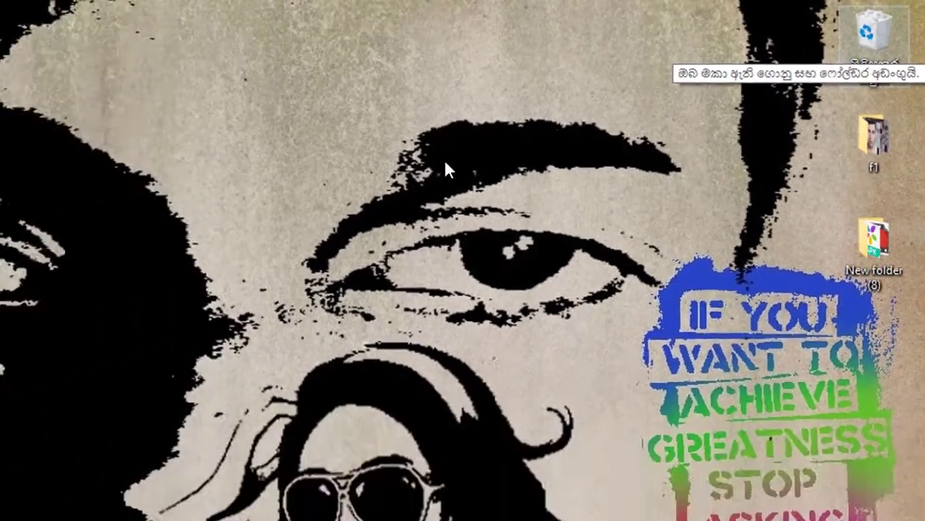
pyautogui.click(11, 511)
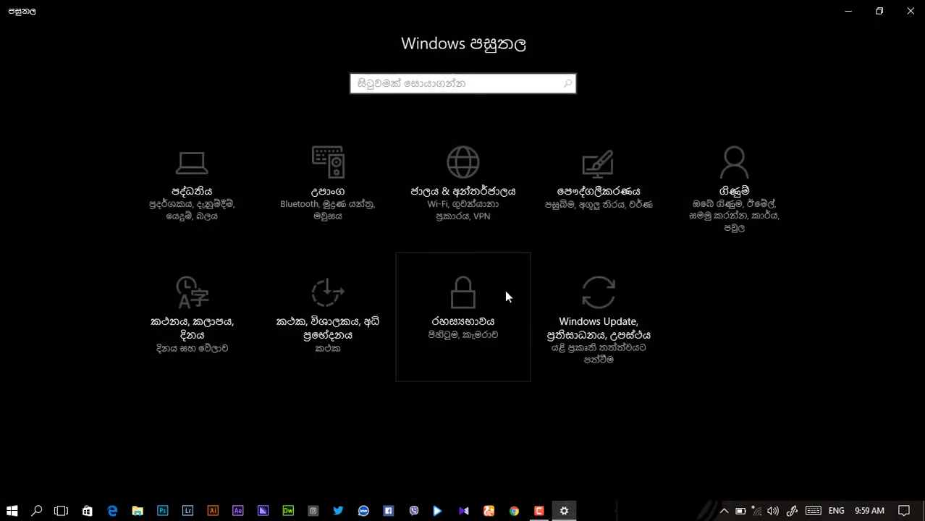
# View the System page in Sinhala, then show This PC in File Explorer in Sinhala.
pyautogui.click(191, 174)
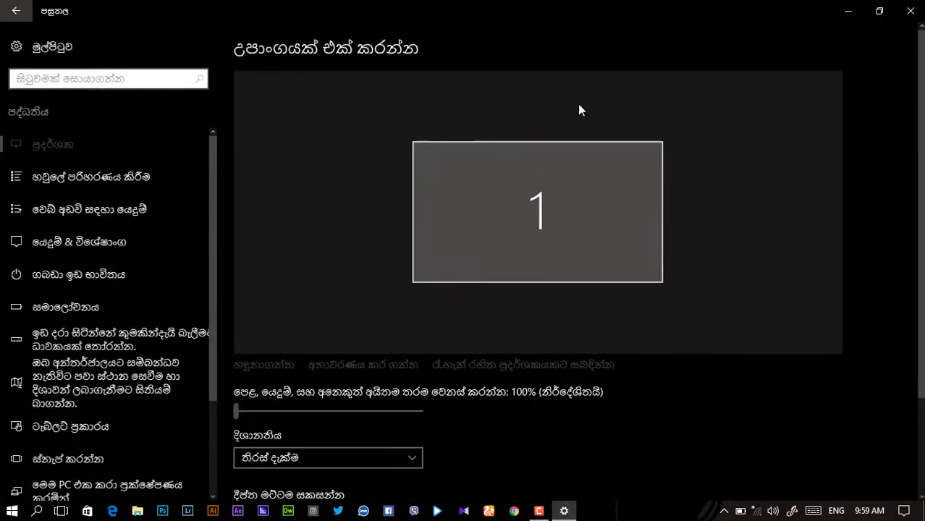
pyautogui.click(895, 510)
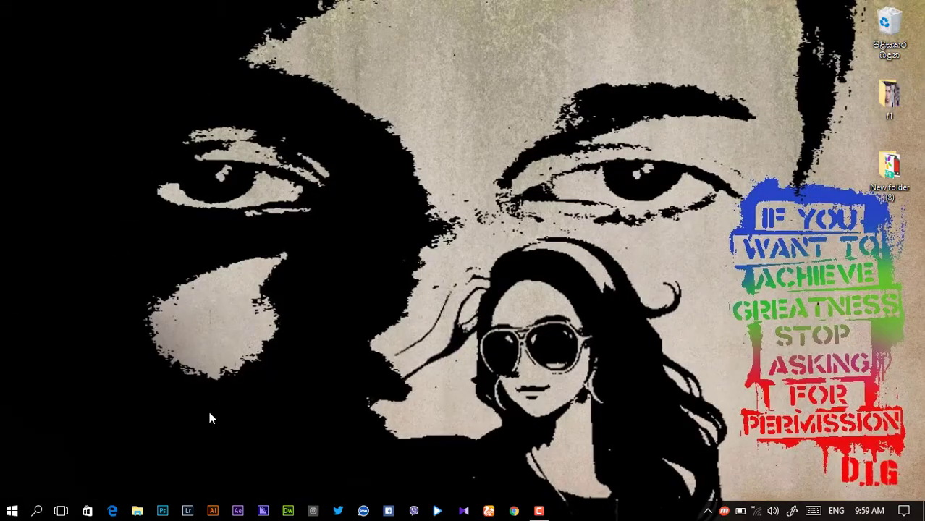
pyautogui.click(136, 511)
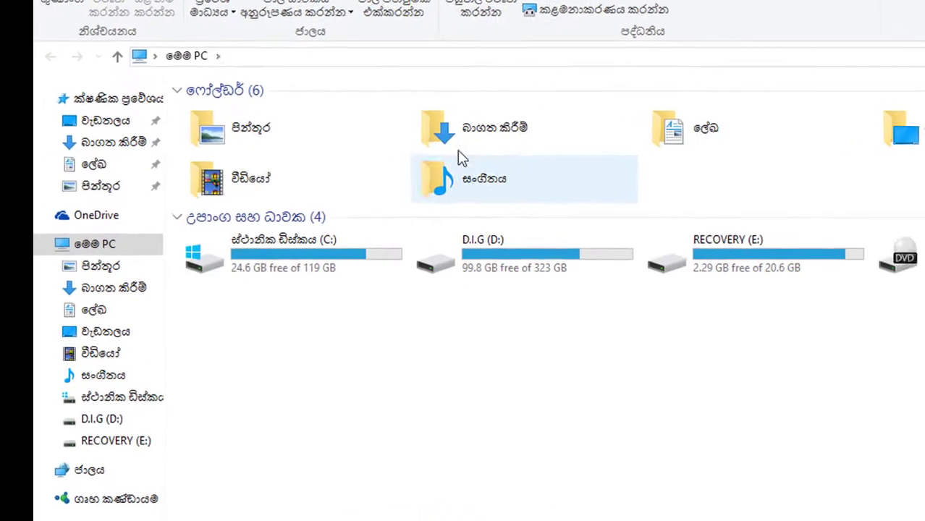